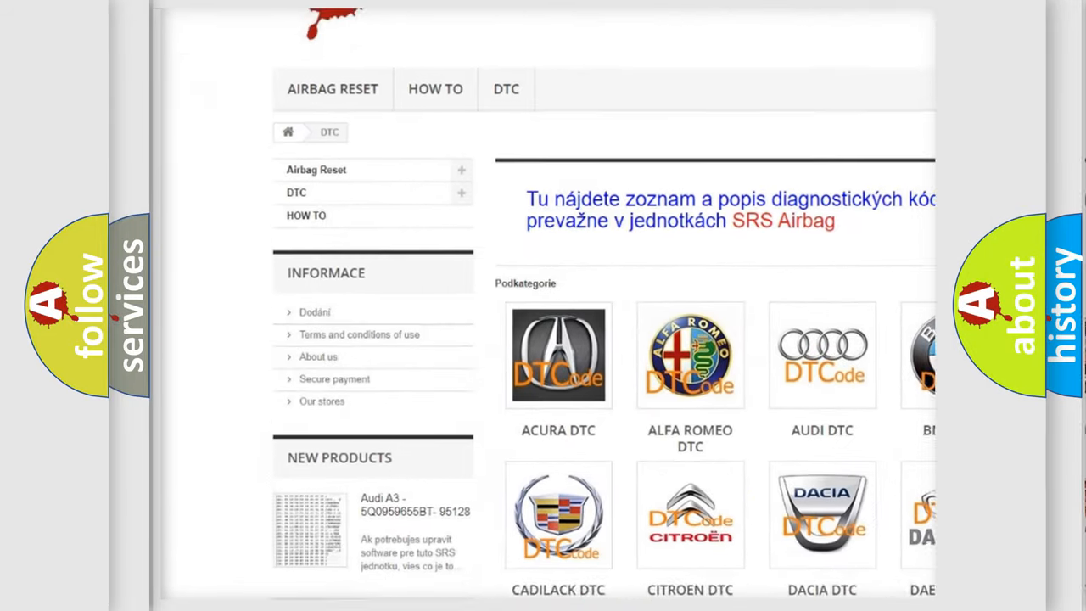
pyautogui.scroll(-3)
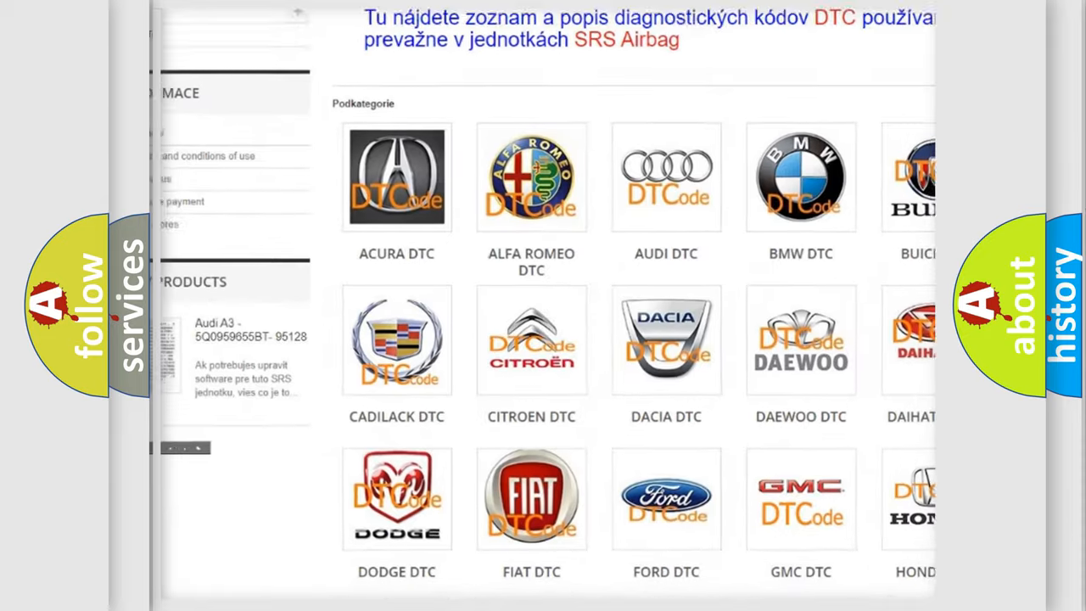
pyautogui.scroll(-3)
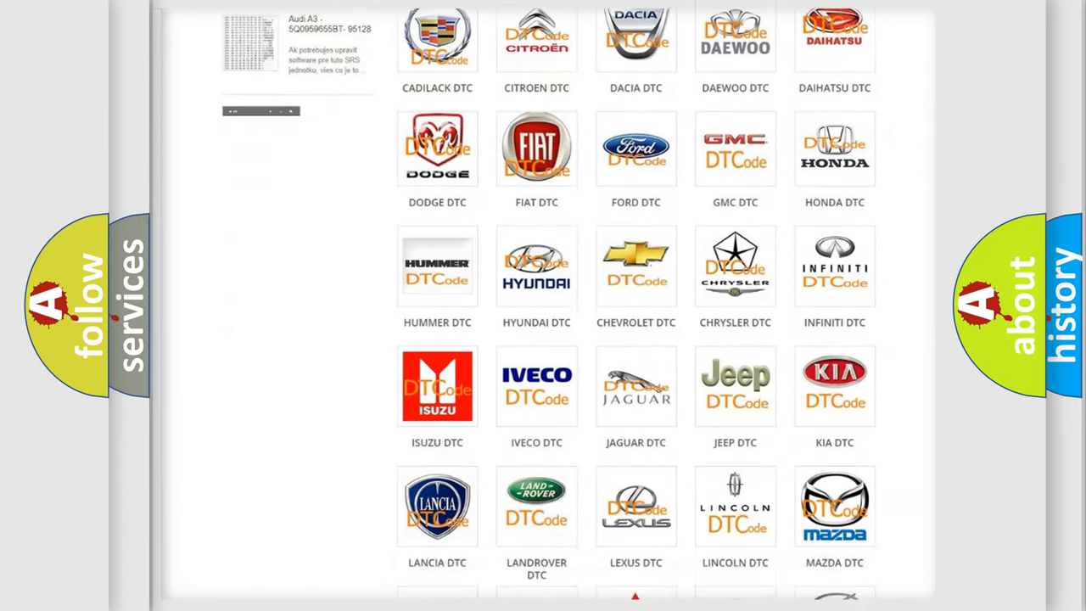
pyautogui.scroll(-3)
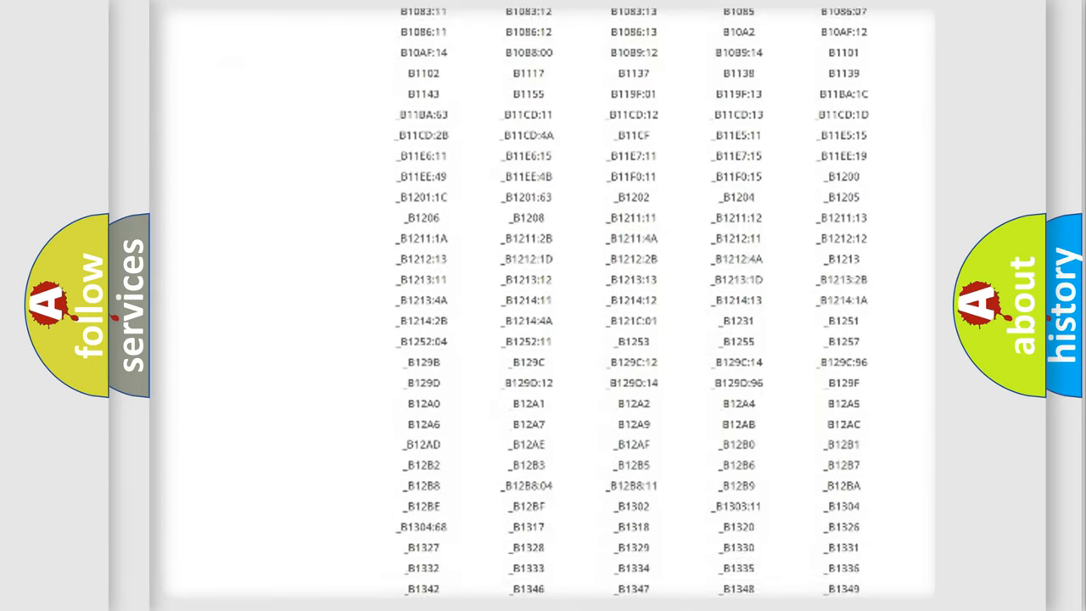
pyautogui.scroll(-3)
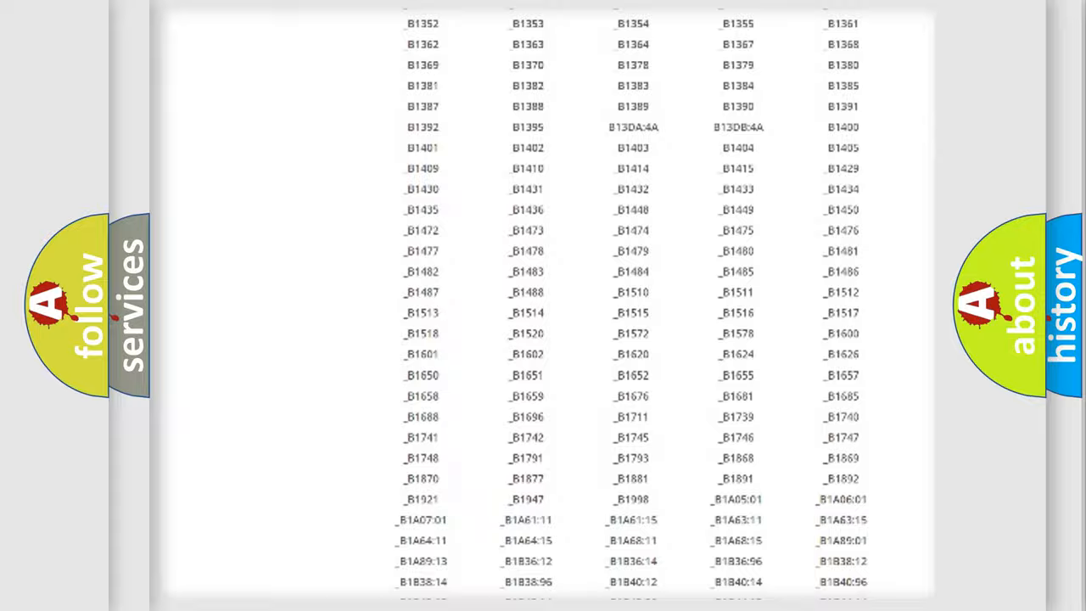